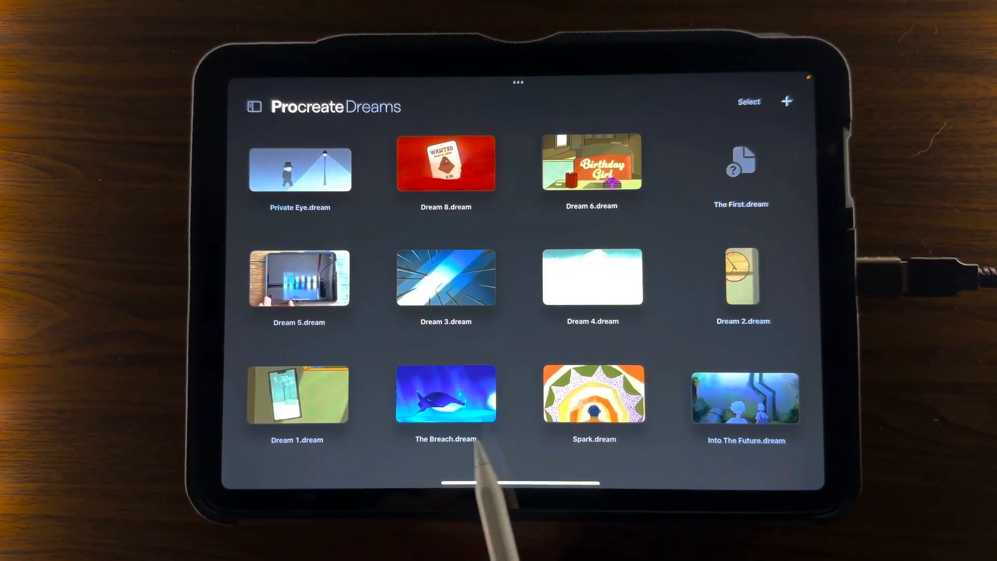
Step: Preview The Breach movie from the gallery, playing and stopping its animation
{"action": "left_click", "coordinate": [445, 394]}
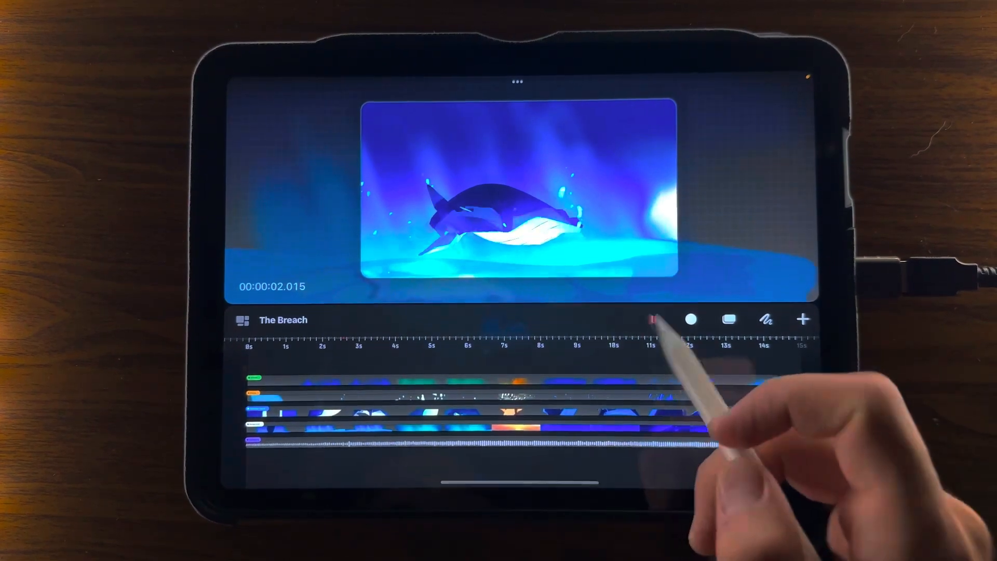
{"action": "left_click", "coordinate": [652, 319]}
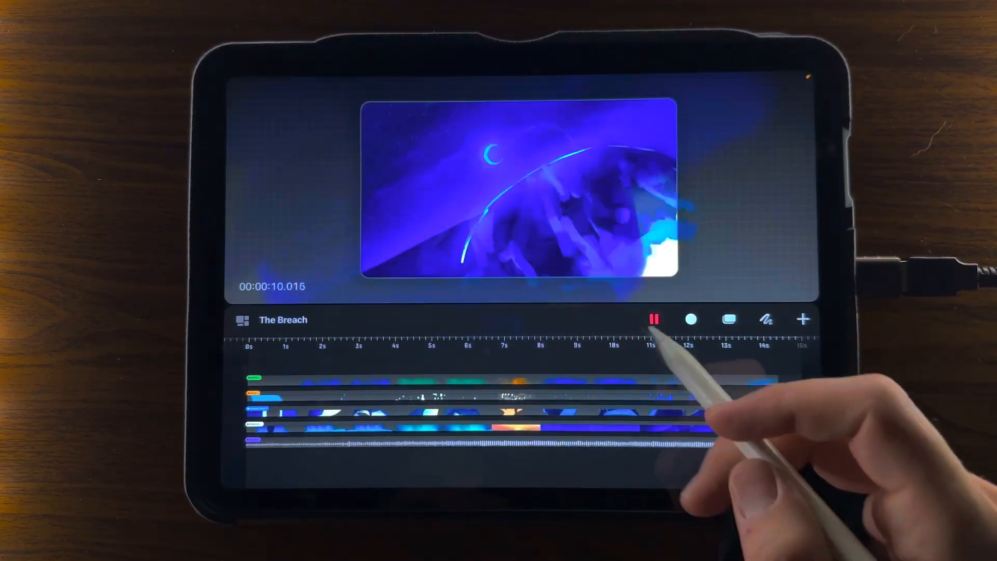
{"action": "left_click", "coordinate": [653, 319]}
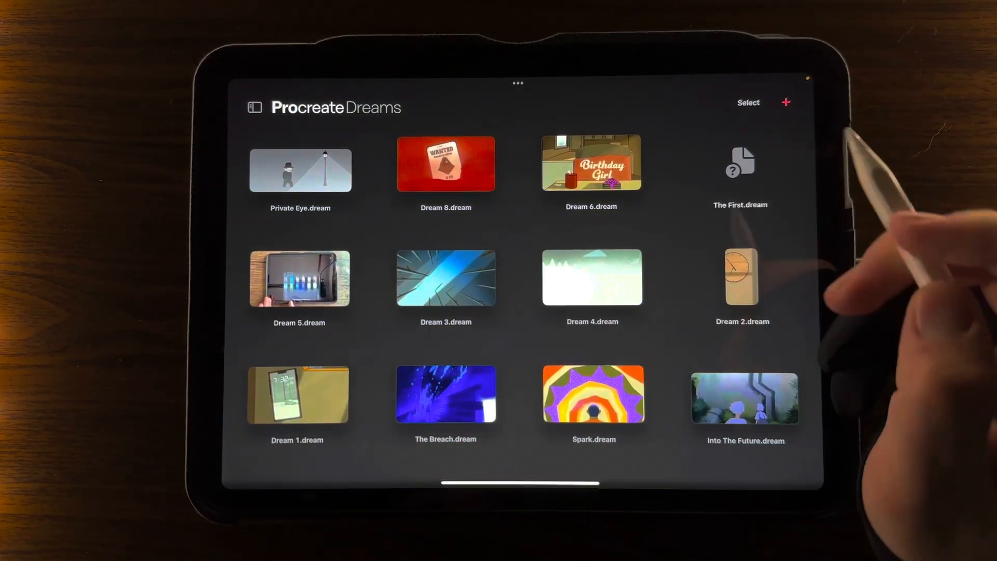
Step: Create a new wide-screen movie with its duration set to one second
{"action": "left_click", "coordinate": [786, 102]}
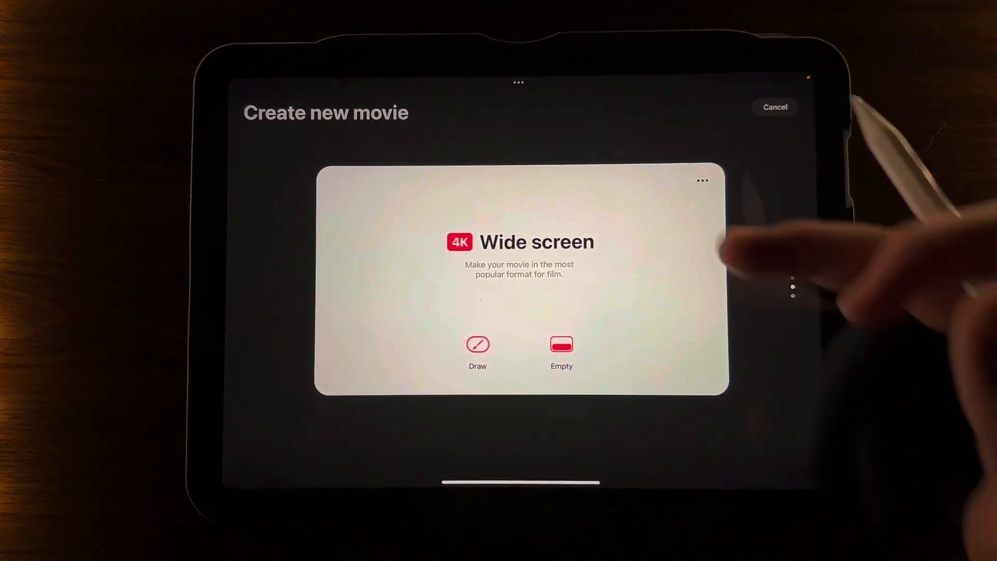
{"action": "scroll", "scroll_direction": "left", "scroll_amount": 3}
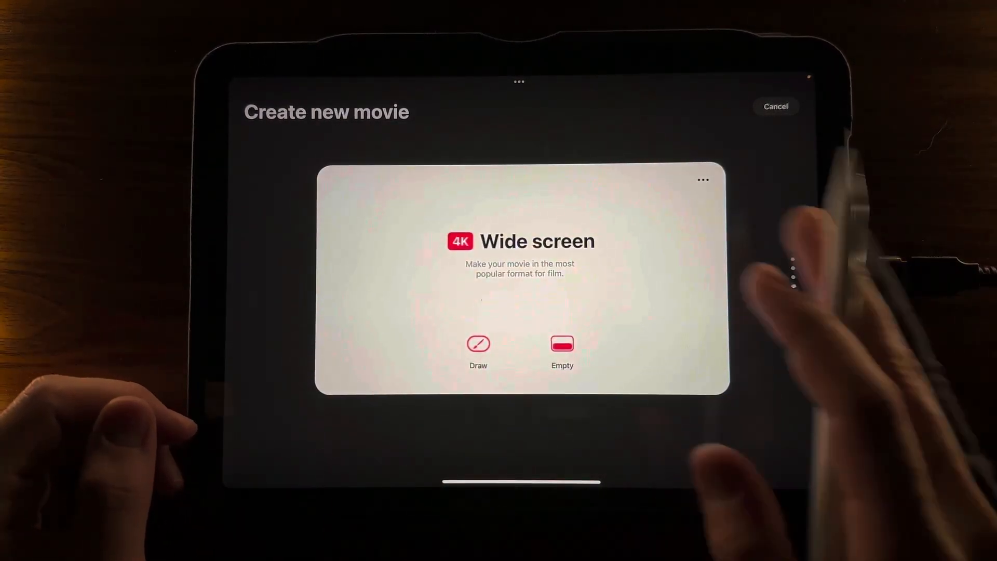
{"action": "left_click", "coordinate": [703, 179]}
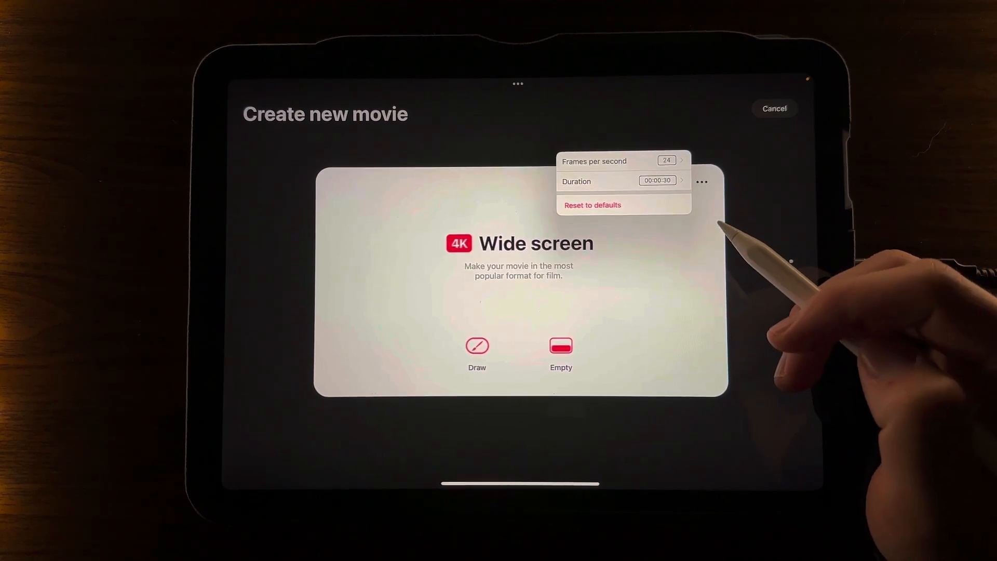
{"action": "left_click", "coordinate": [657, 180]}
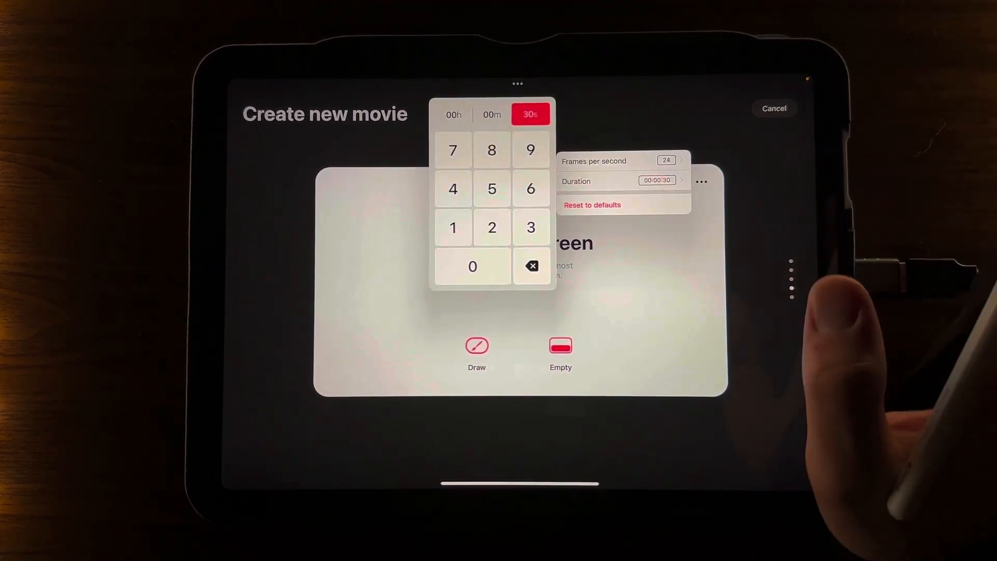
{"action": "left_click", "coordinate": [491, 188]}
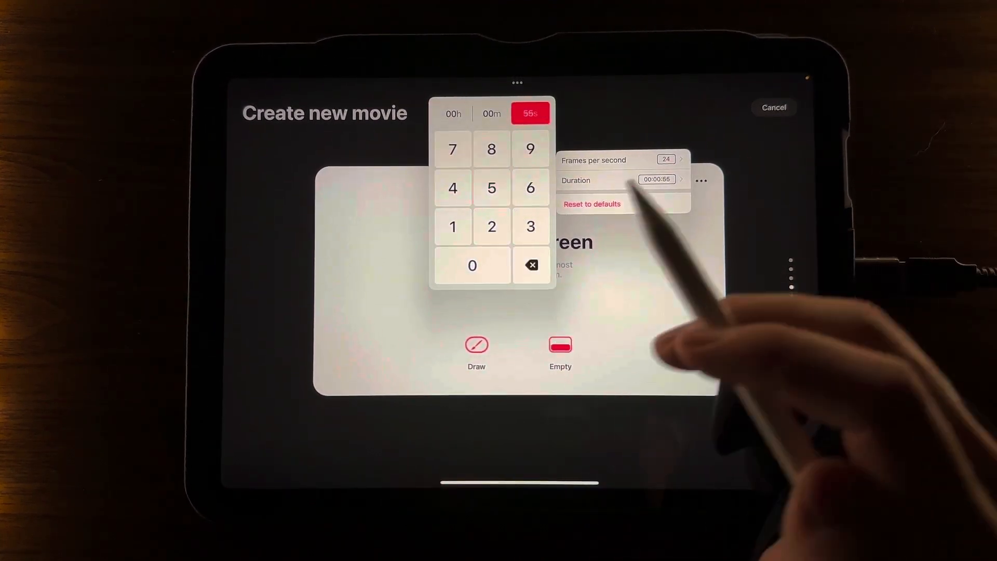
{"action": "left_click", "coordinate": [532, 265]}
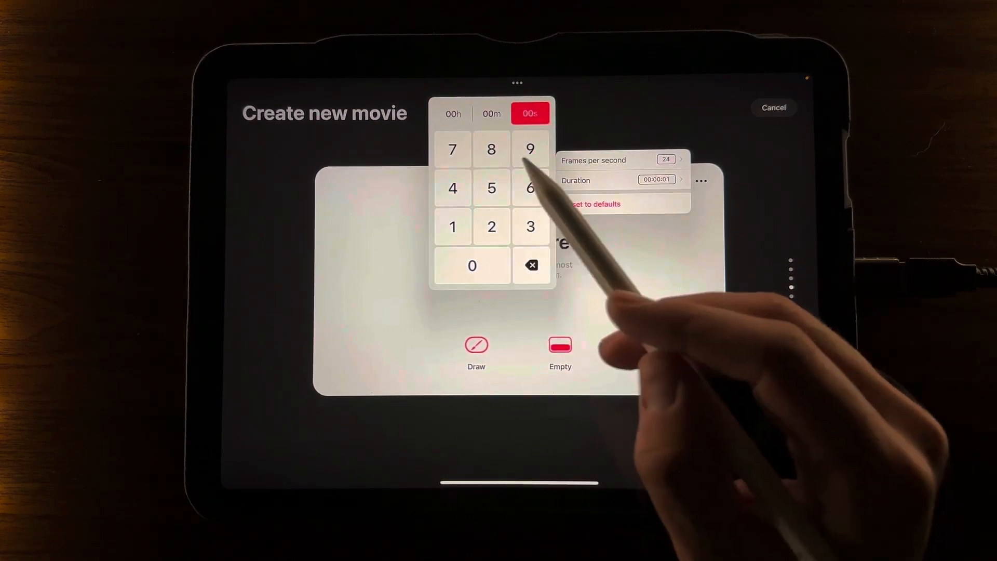
{"action": "left_click", "coordinate": [492, 188]}
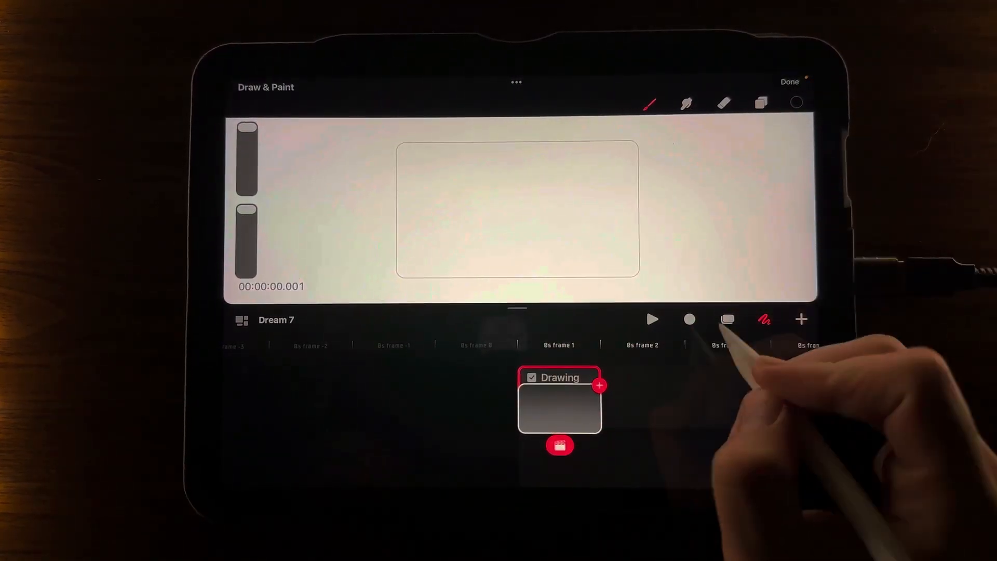
Step: Check Dream 7's empty drawing track with a quick play and pause, then select the blank frame
{"action": "left_click", "coordinate": [652, 319]}
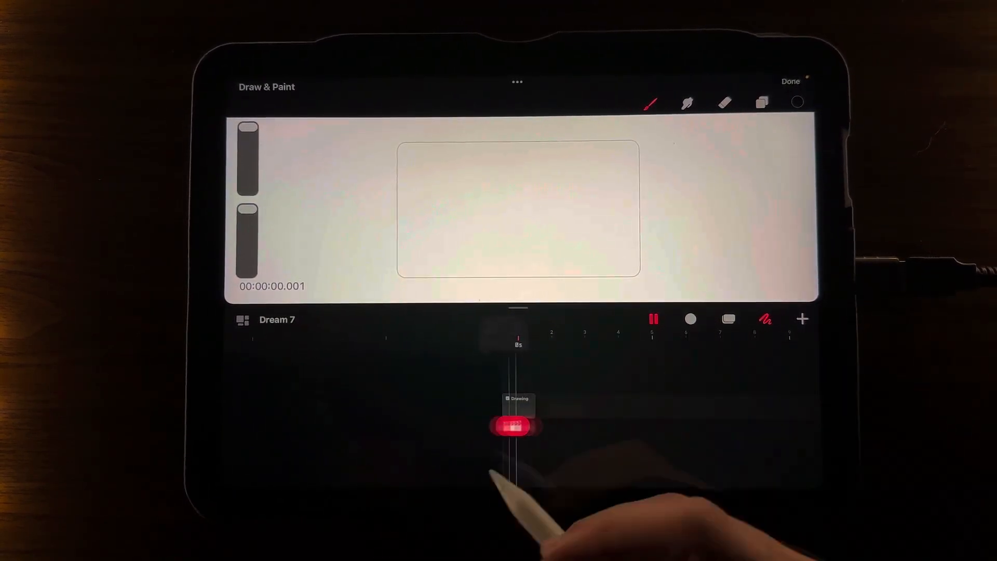
{"action": "left_click", "coordinate": [653, 319]}
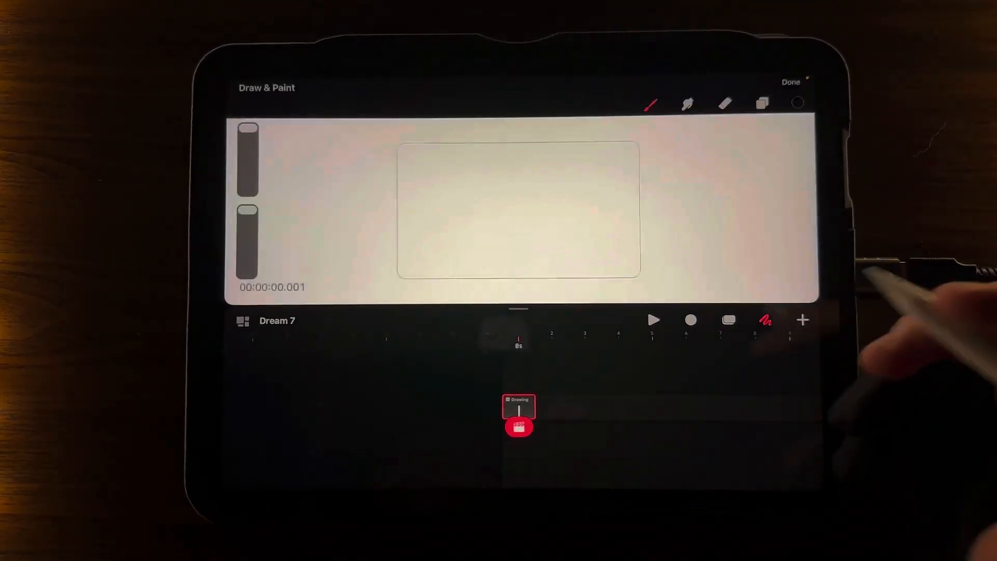
{"action": "left_click", "coordinate": [520, 410]}
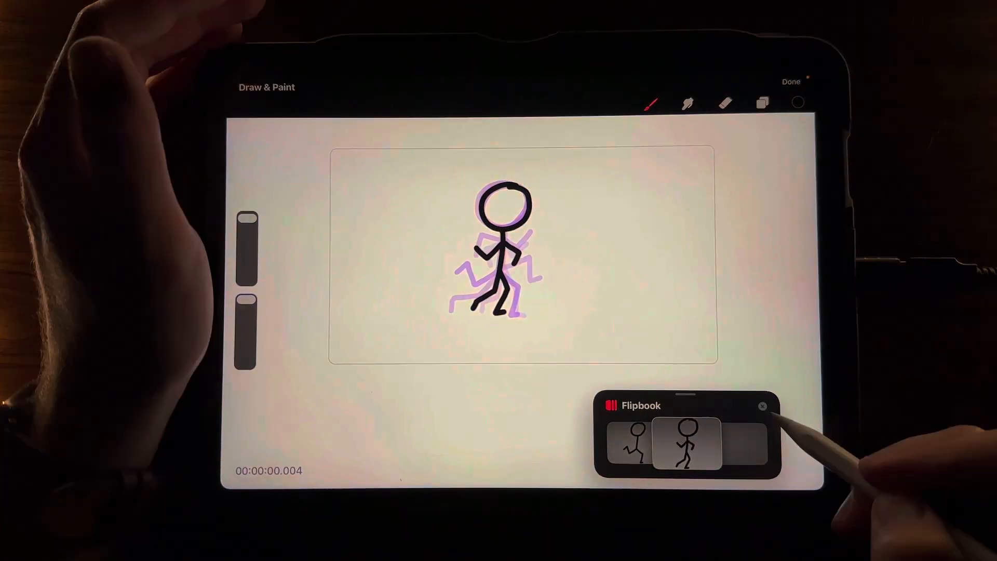
Step: Leave the flipbook and step through the run-cycle frames, pausing the looping playback
{"action": "left_click", "coordinate": [762, 406]}
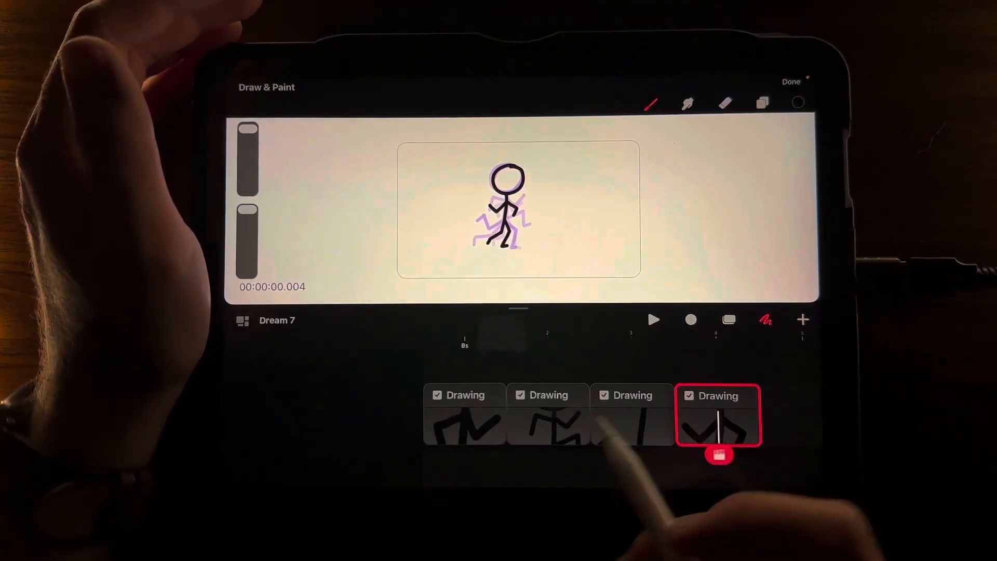
{"action": "left_click", "coordinate": [653, 320]}
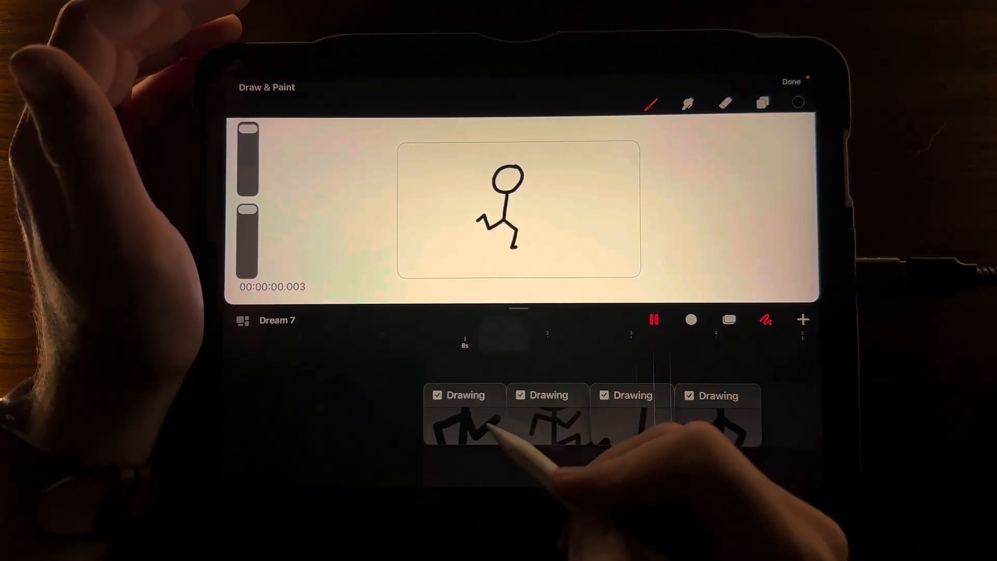
{"action": "left_click", "coordinate": [548, 420]}
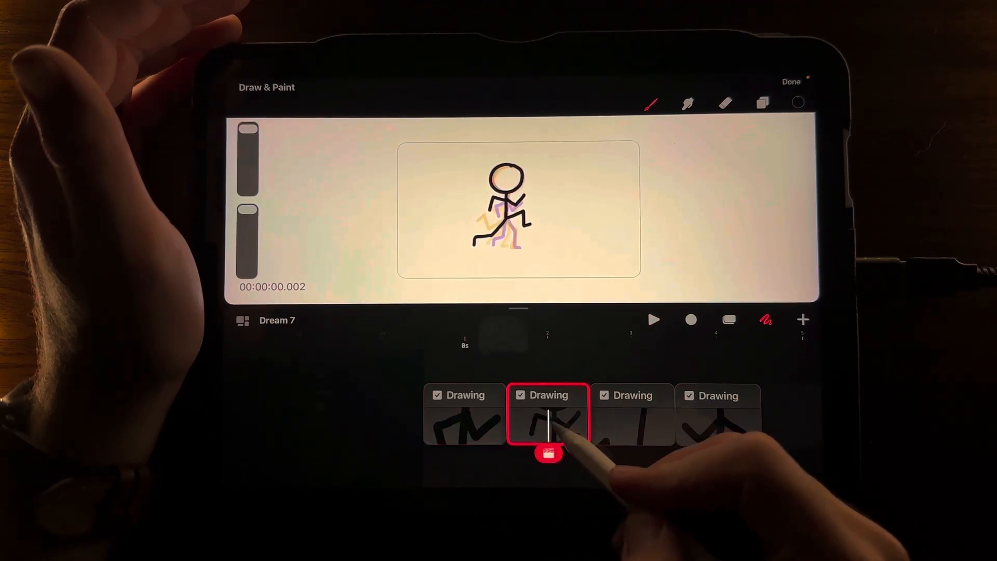
{"action": "left_click", "coordinate": [653, 319]}
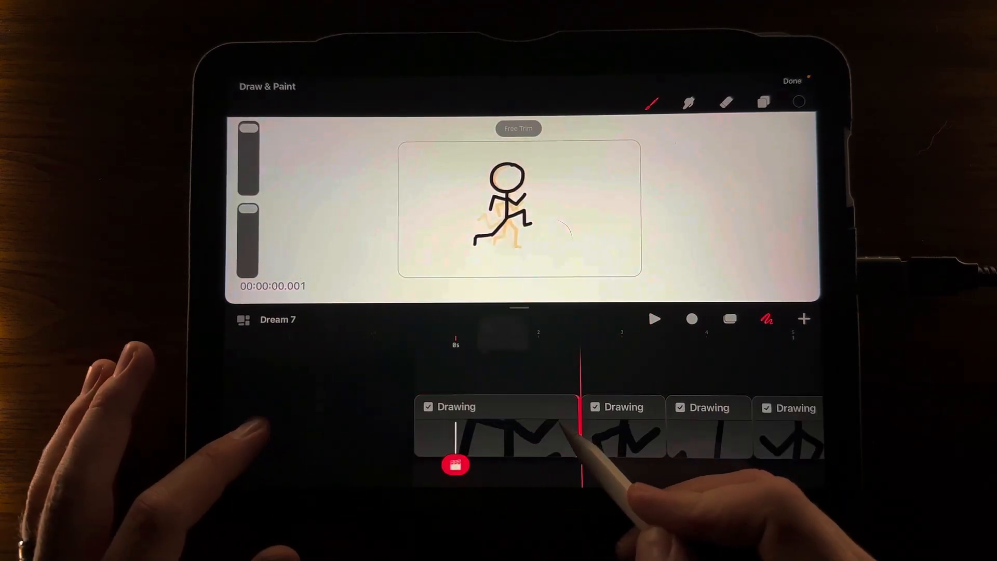
Step: Add a new drawing frame after the current pose for the next step of the run
{"action": "left_click", "coordinate": [496, 426]}
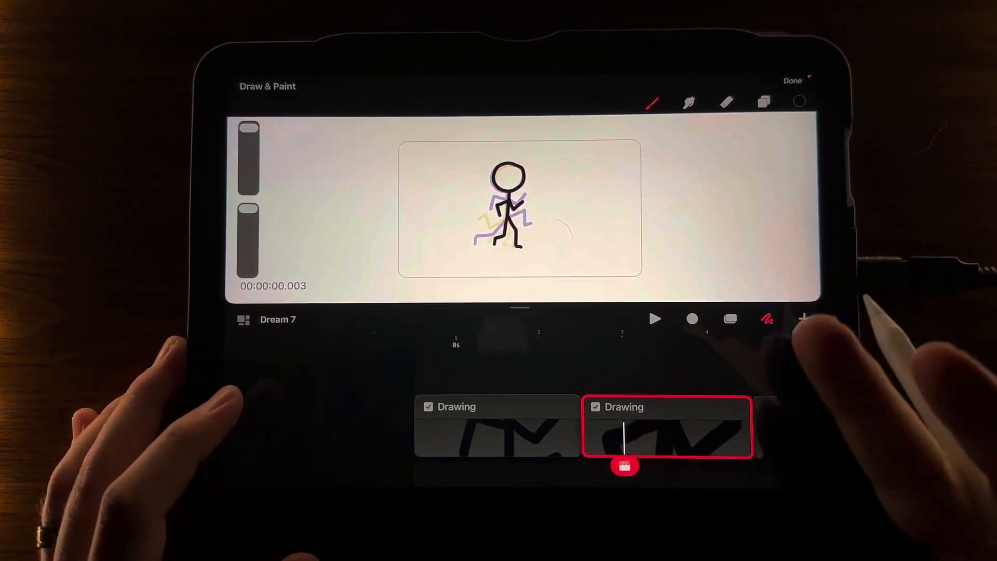
{"action": "left_click", "coordinate": [804, 319]}
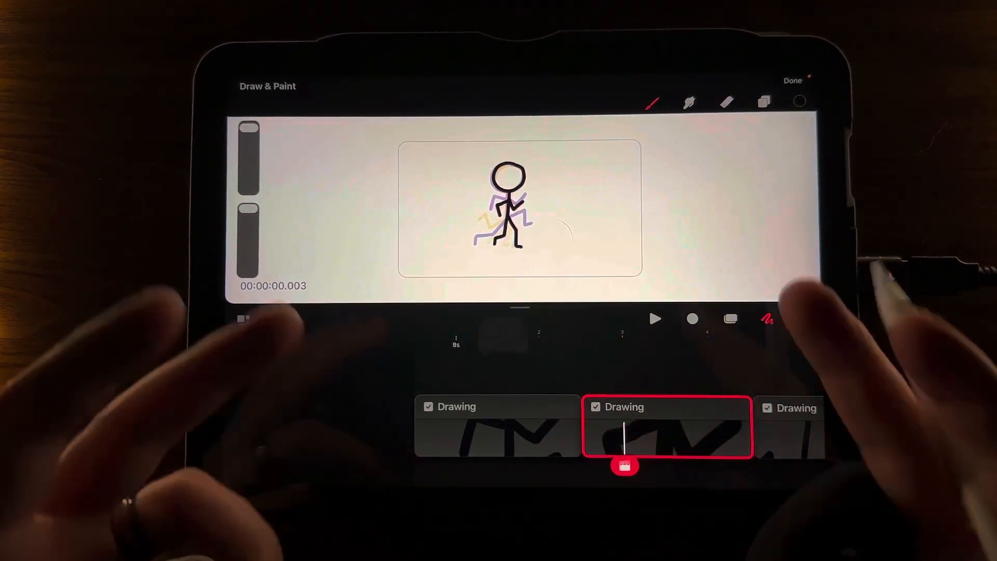
{"action": "left_click", "coordinate": [655, 319]}
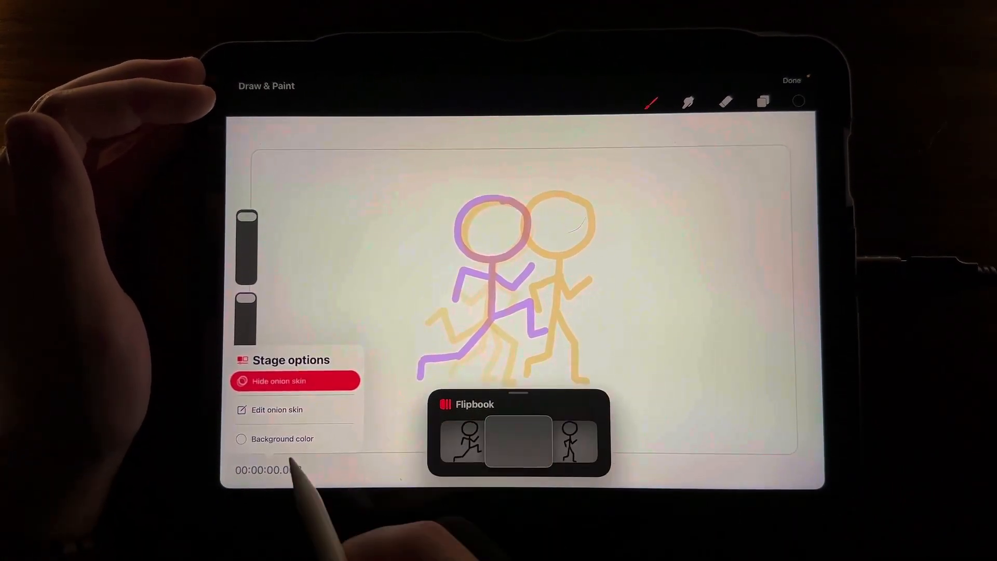
Step: Set onion skin colours to purple for backward frames and red for forward frames
{"action": "left_click", "coordinate": [278, 409]}
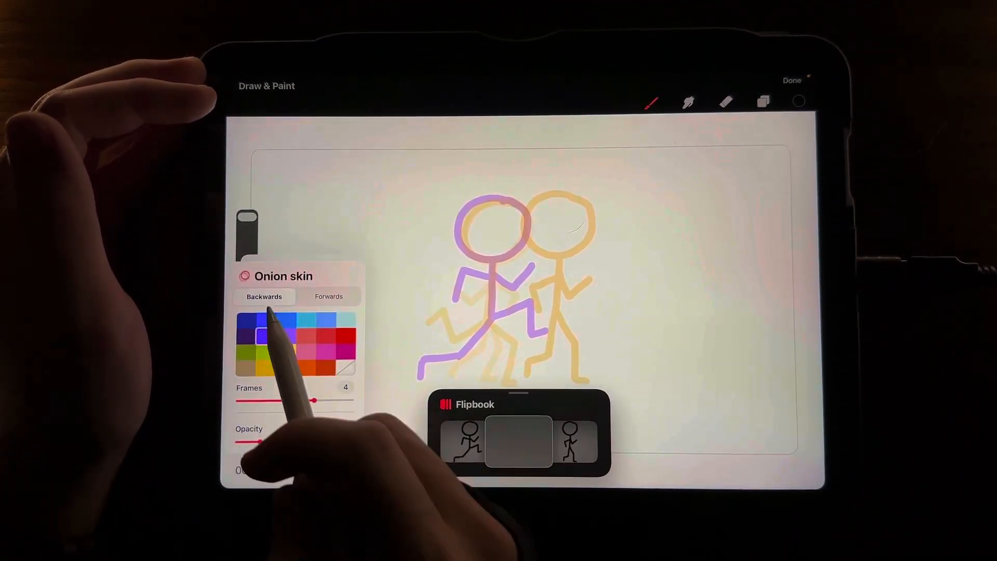
{"action": "left_click", "coordinate": [329, 296]}
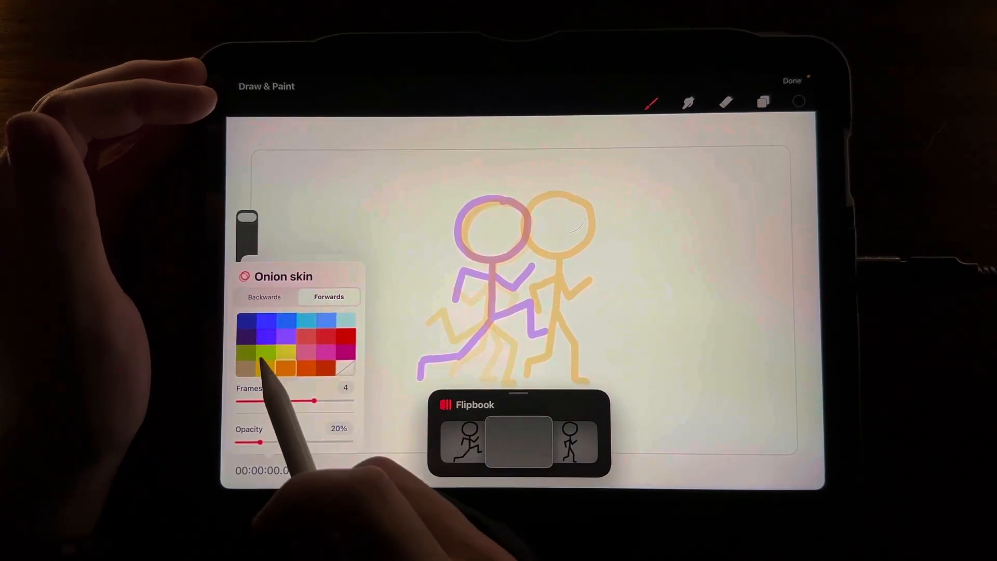
{"action": "left_click", "coordinate": [345, 335]}
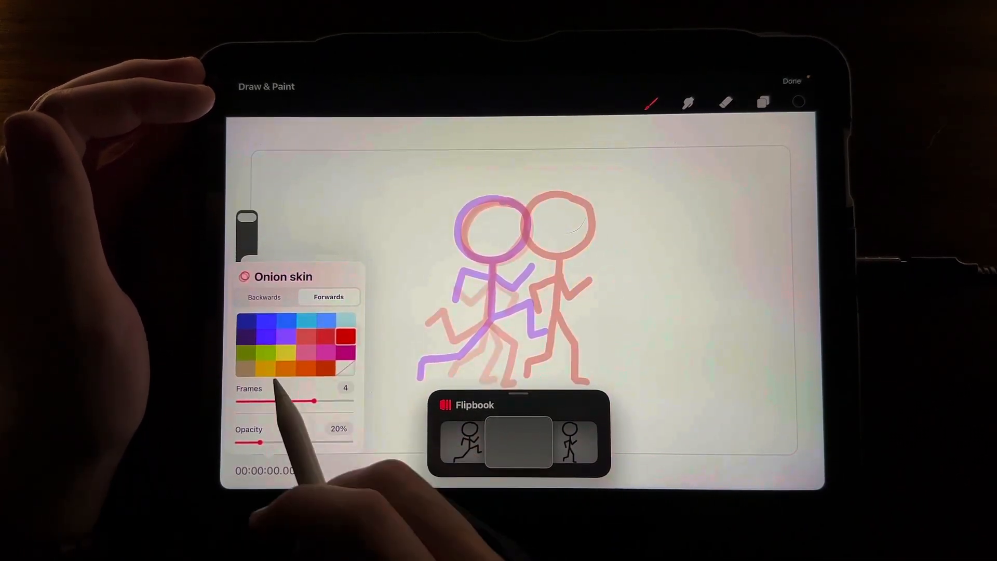
{"action": "left_click", "coordinate": [263, 296]}
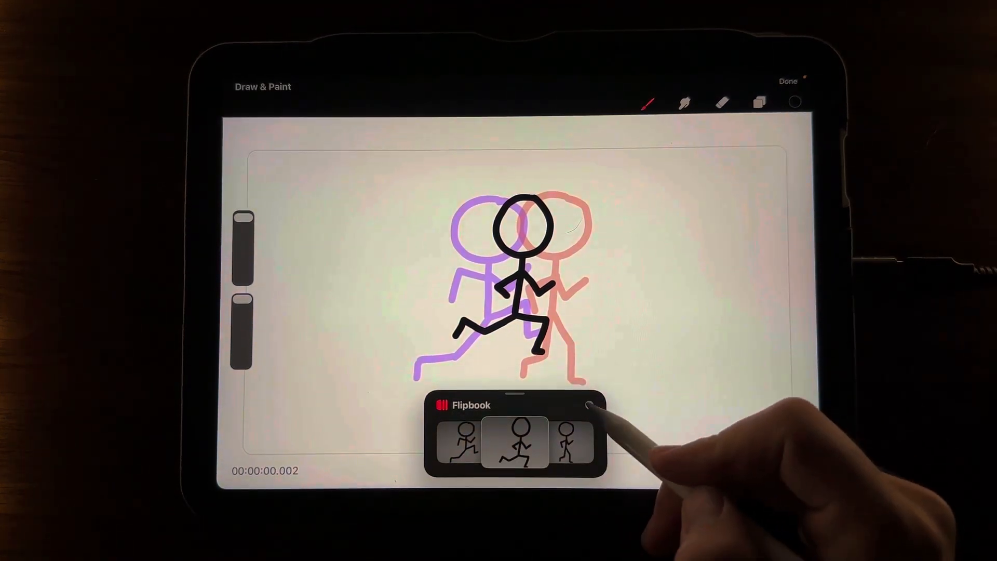
Step: Return to the timeline and play the run cycle once to review it
{"action": "left_click", "coordinate": [585, 405]}
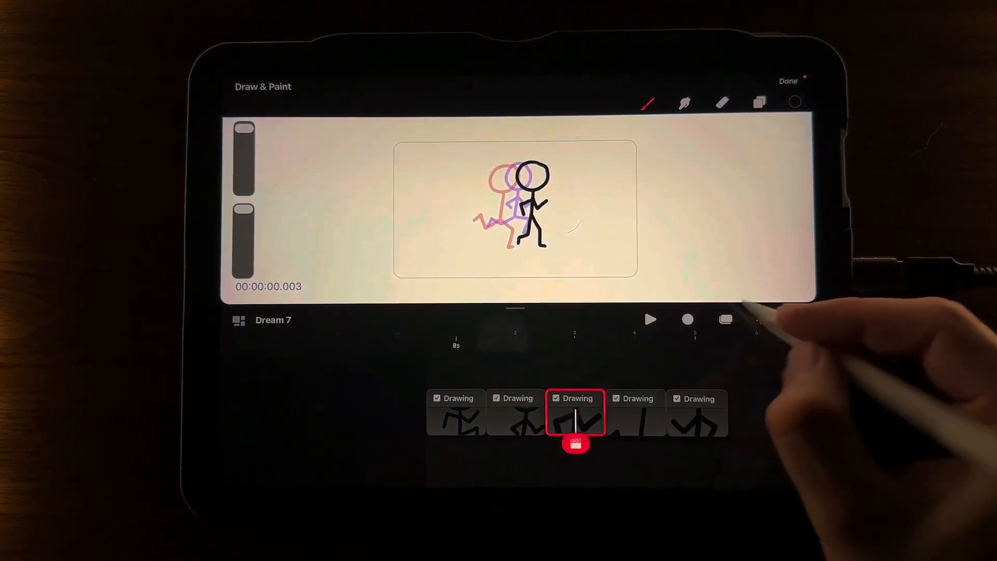
{"action": "left_click", "coordinate": [650, 318]}
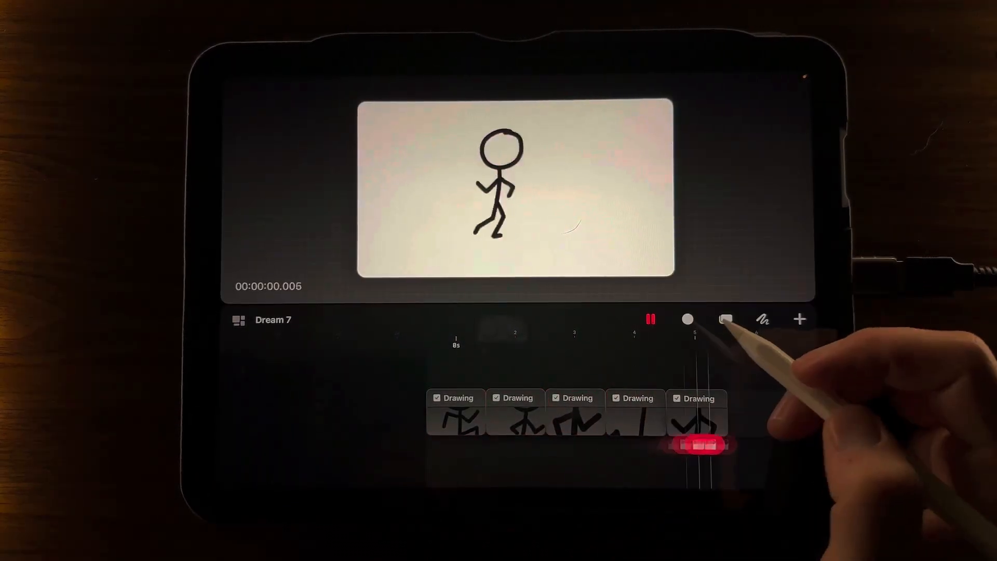
{"action": "left_click", "coordinate": [650, 319]}
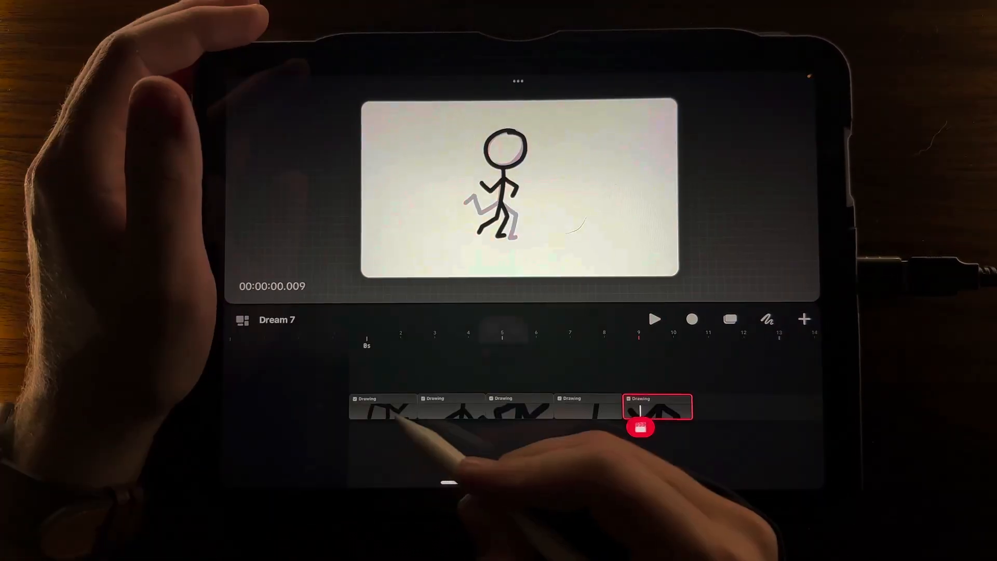
Step: Select all drawing frames in timeline edit and group them into one clip
{"action": "left_click", "coordinate": [384, 408]}
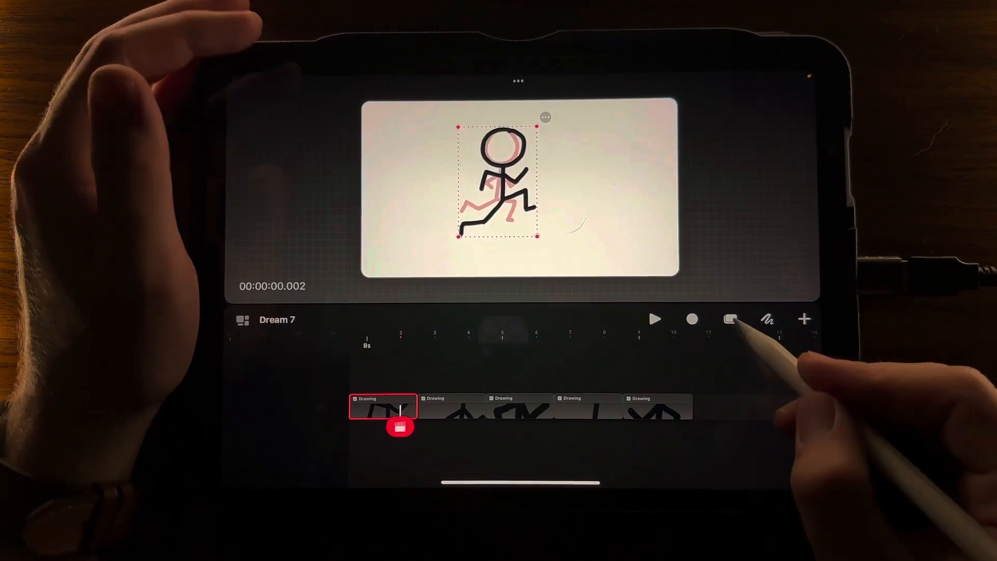
{"action": "left_click", "coordinate": [730, 319]}
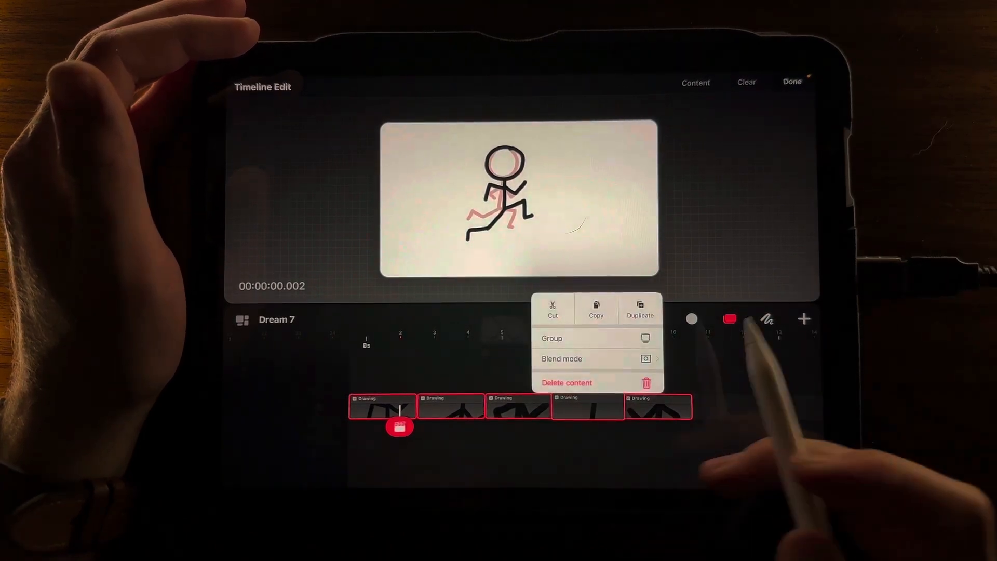
{"action": "left_click", "coordinate": [552, 337]}
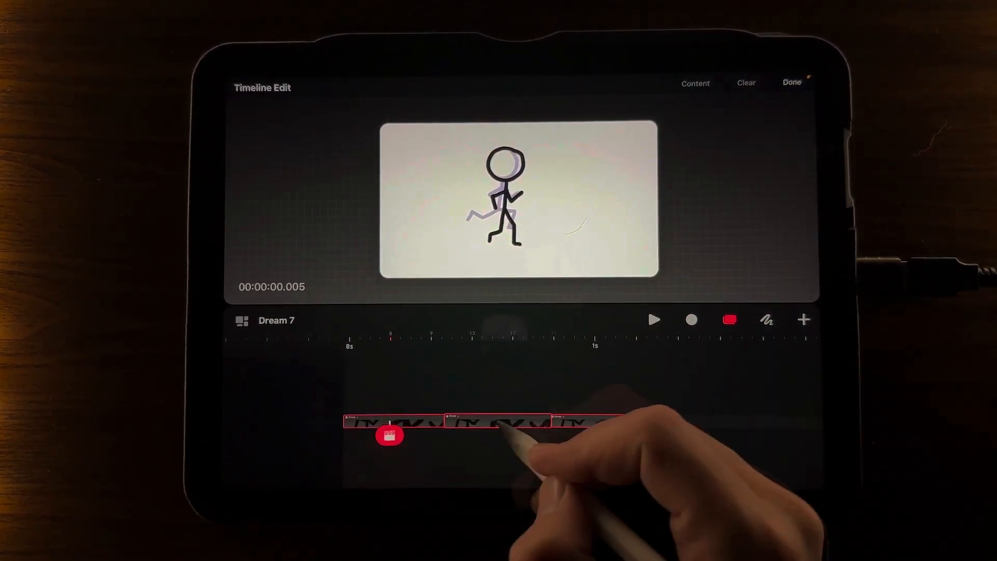
Step: Record the grouped figure moving across the stage to the right edge and play it back
{"action": "right_click", "coordinate": [500, 421]}
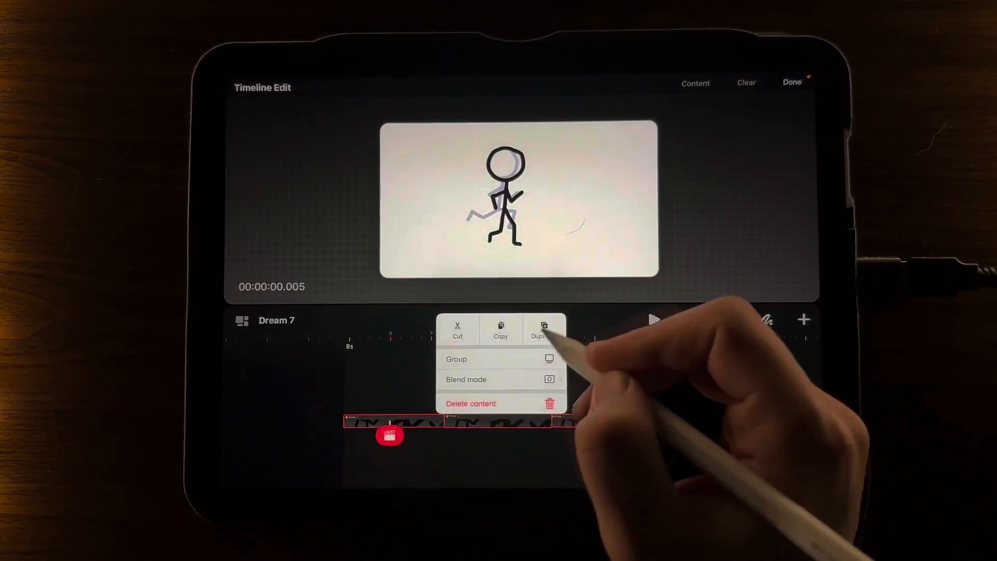
{"action": "left_click", "coordinate": [456, 358]}
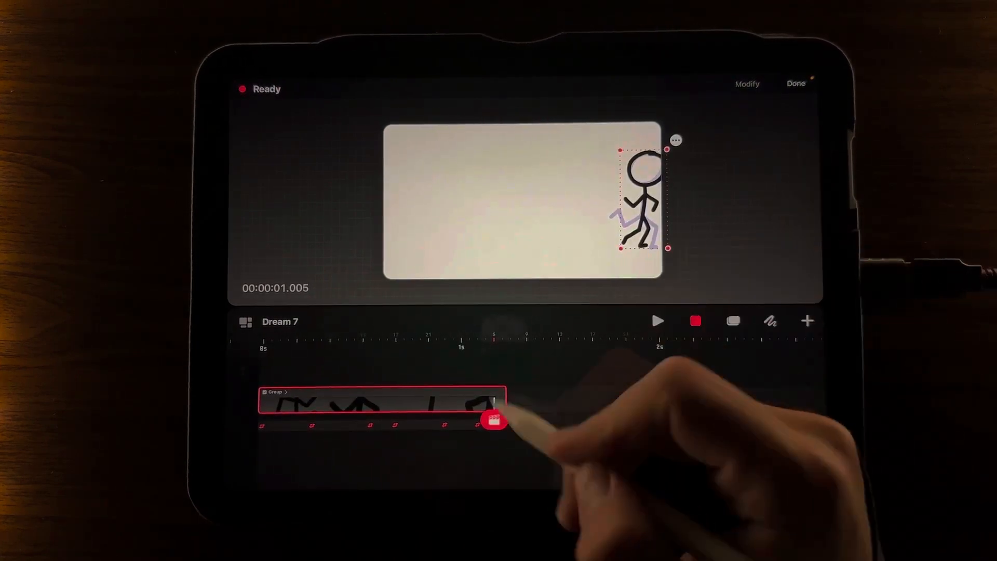
{"action": "left_click", "coordinate": [659, 321]}
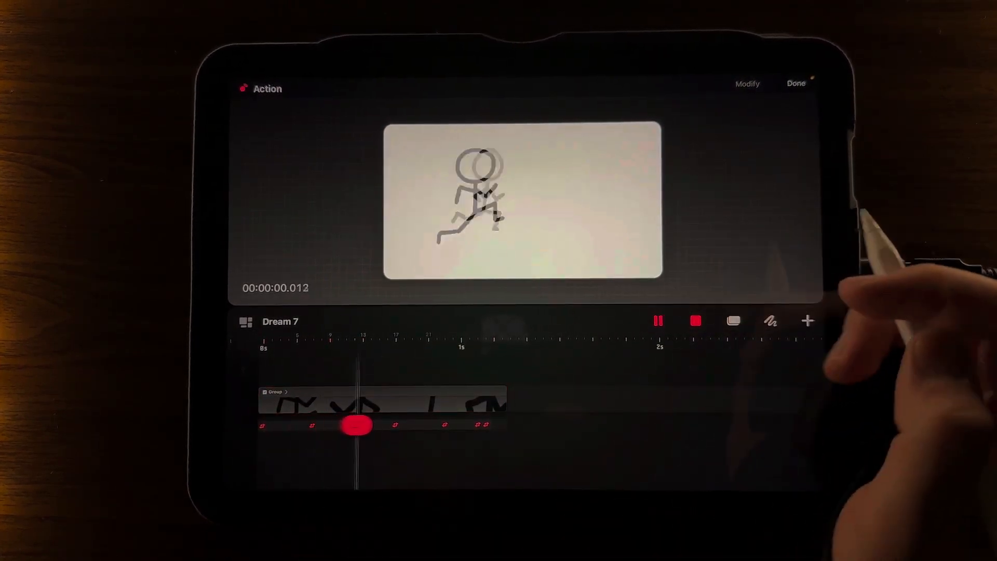